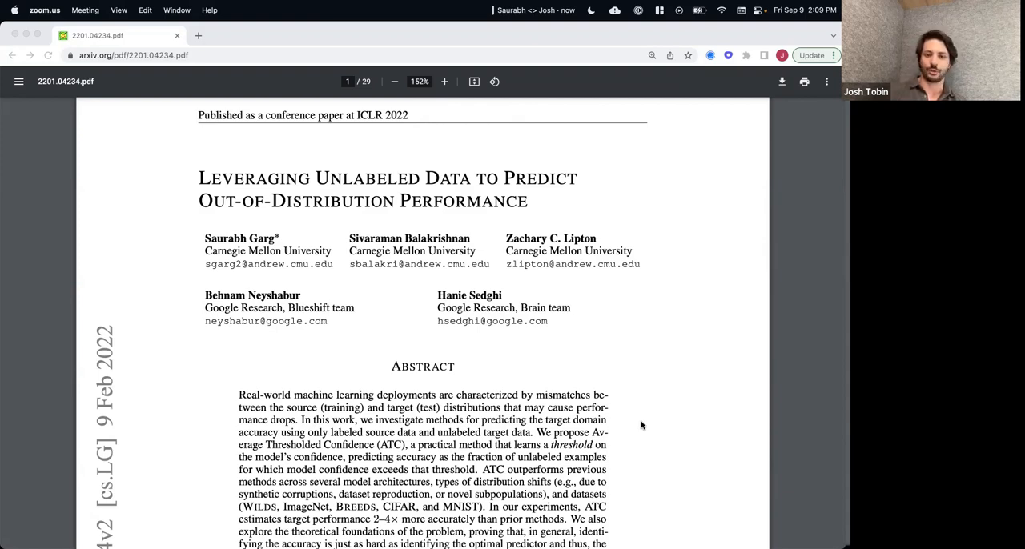
# Step: Scroll down past the introduction to page 5, Section 4 on Average Thresholded Confidence
pyautogui.scroll(-3)
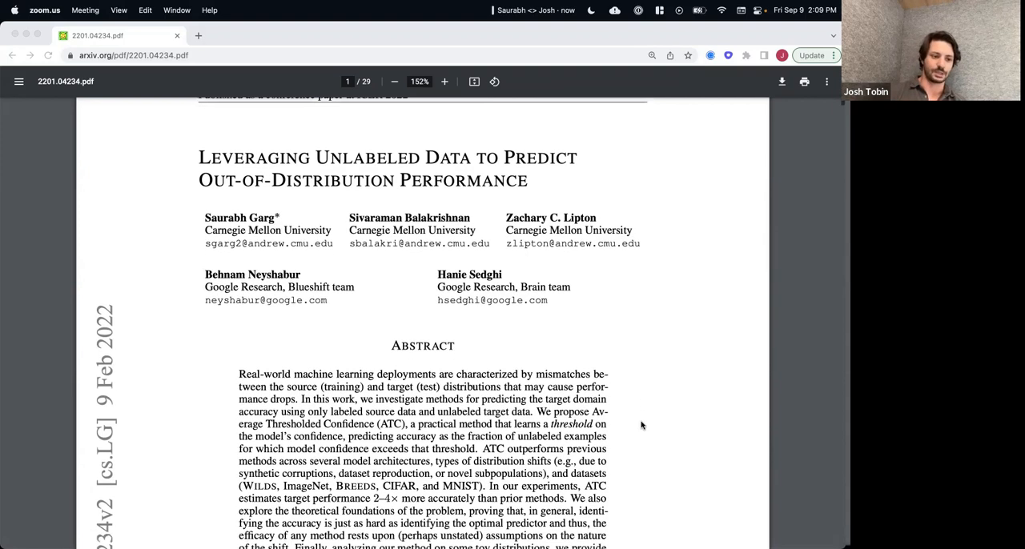
pyautogui.scroll(-3)
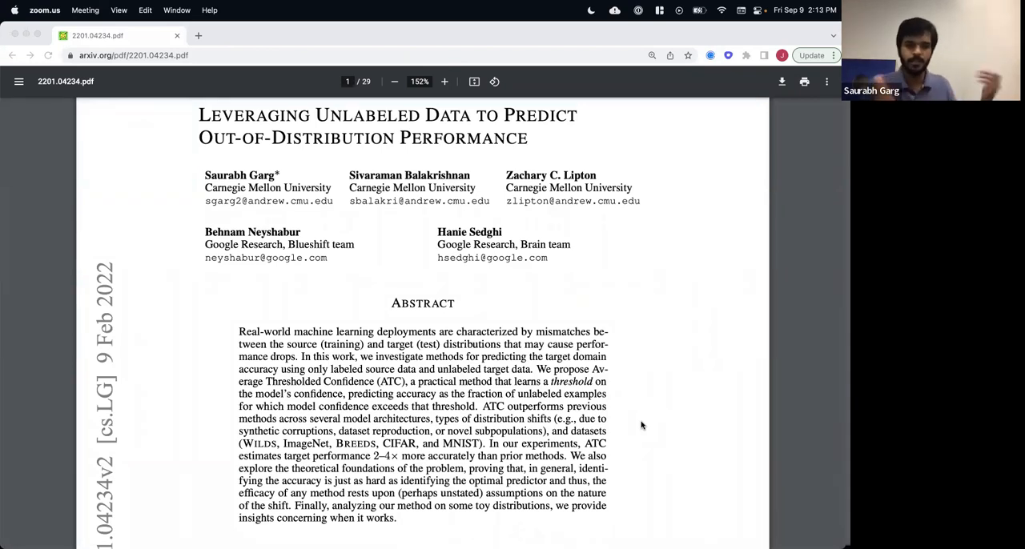
pyautogui.scroll(-3)
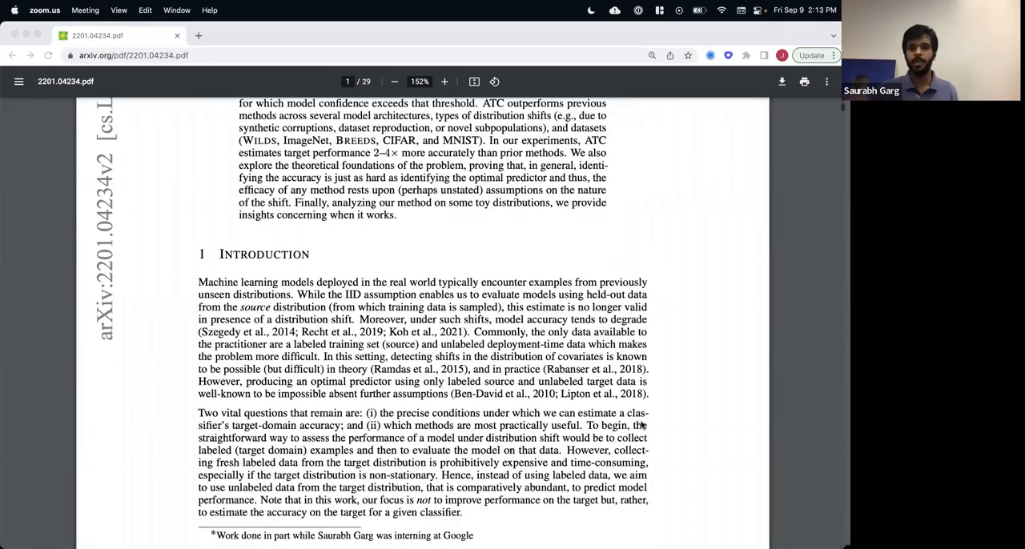
pyautogui.scroll(-3)
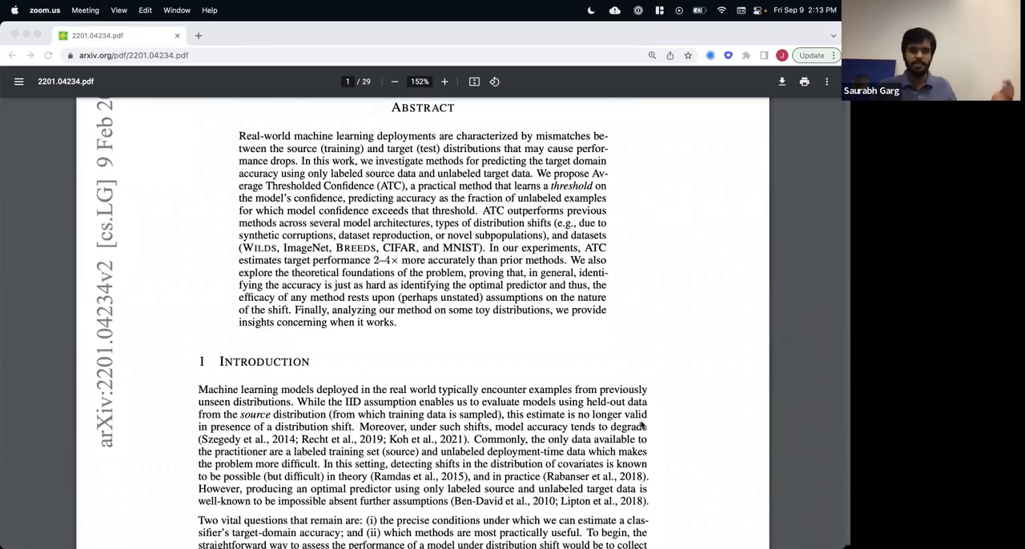
pyautogui.scroll(-3)
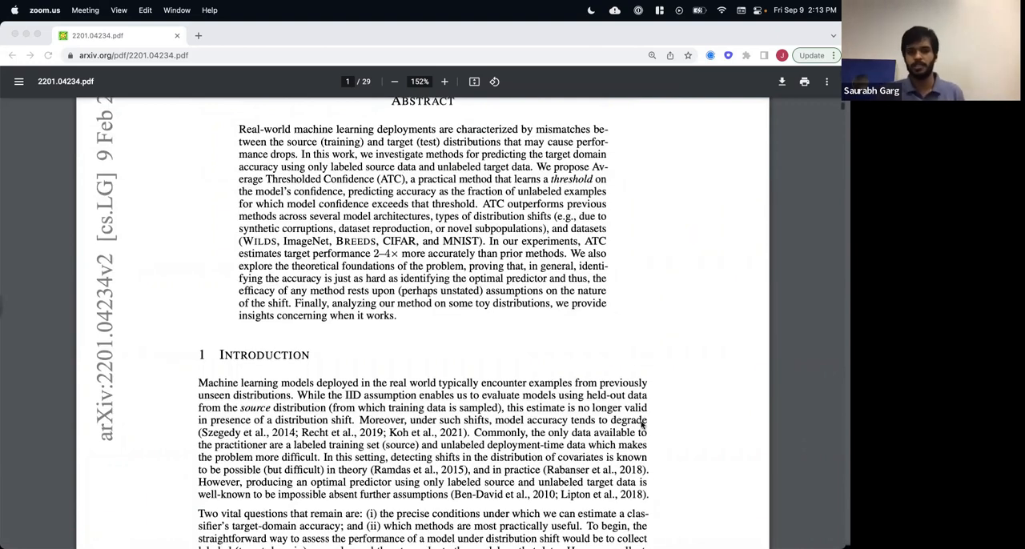
pyautogui.scroll(-3)
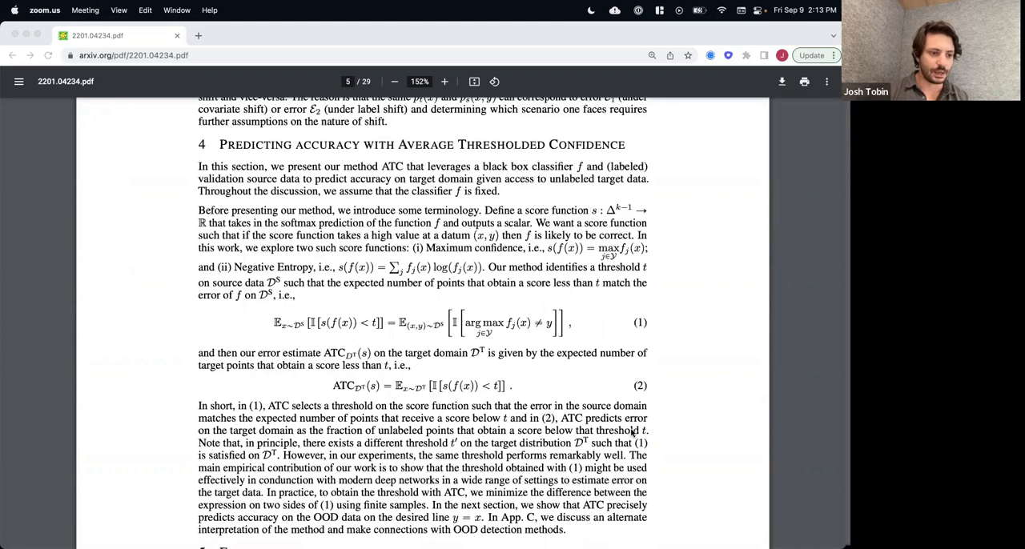
pyautogui.scroll(-3)
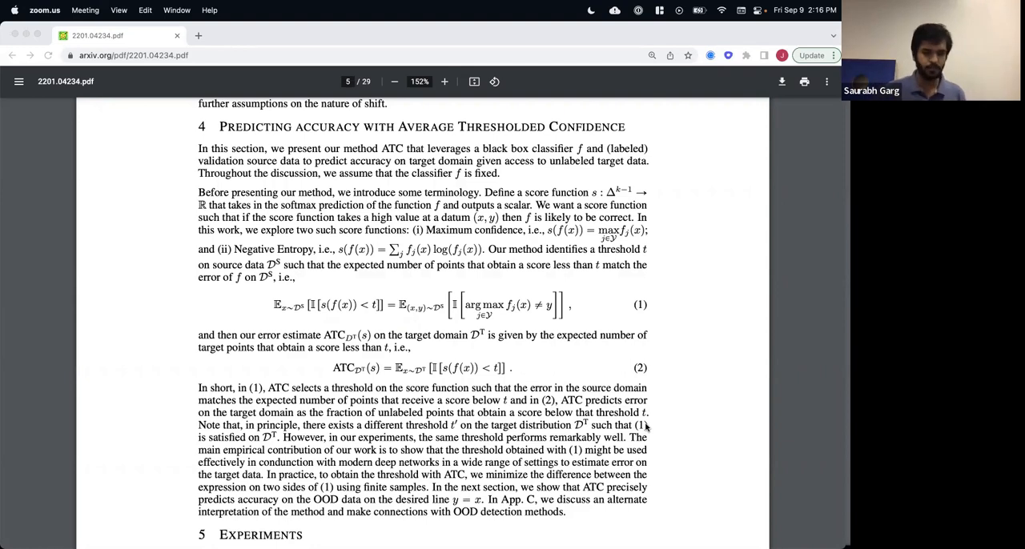
# Step: Scroll down page 5 until the Section 5 Experiments heading and opening text appear
pyautogui.scroll(-3)
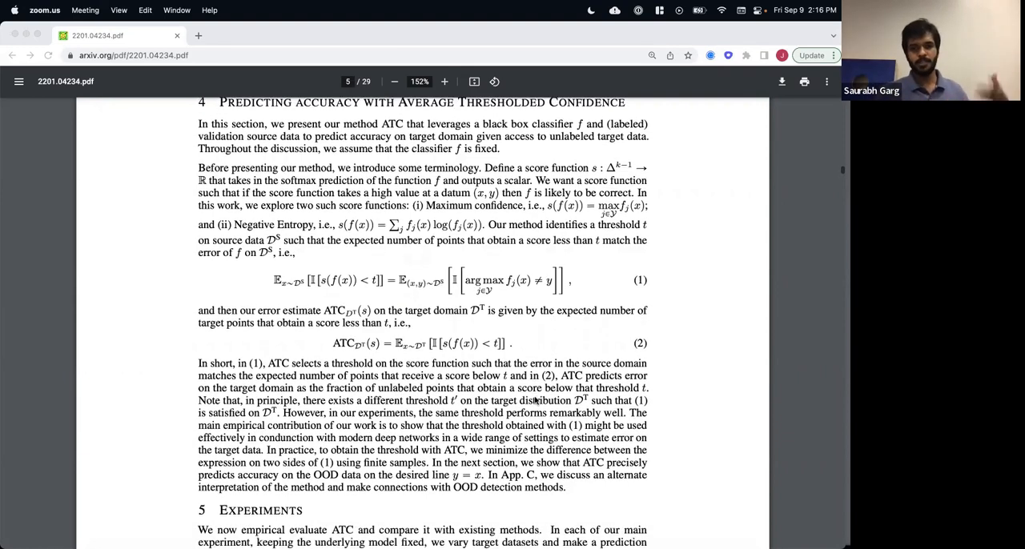
pyautogui.scroll(-3)
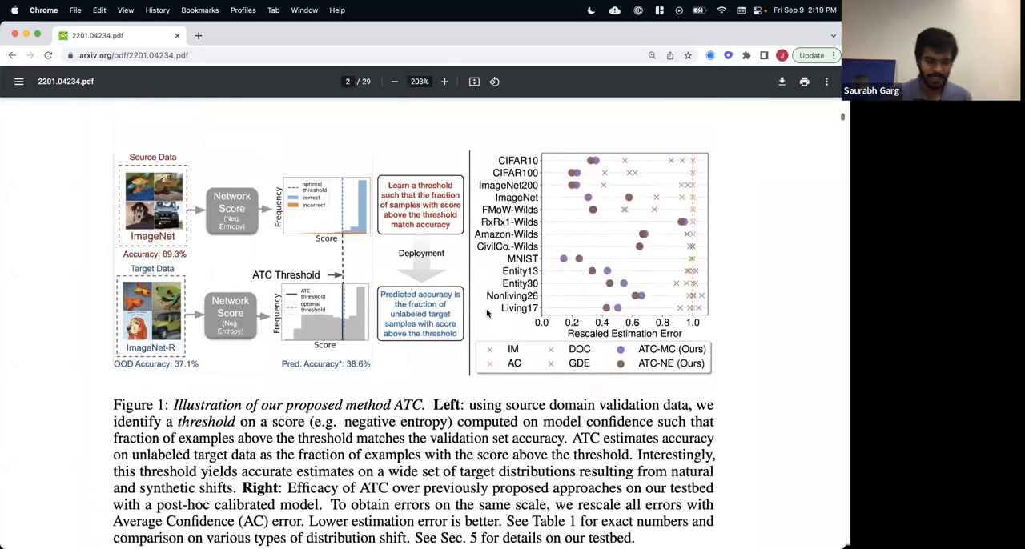
# Step: Adjust the viewer zoom from the toolbar and scroll to Figure 1's ATC threshold diagram and error chart
pyautogui.click(445, 80)
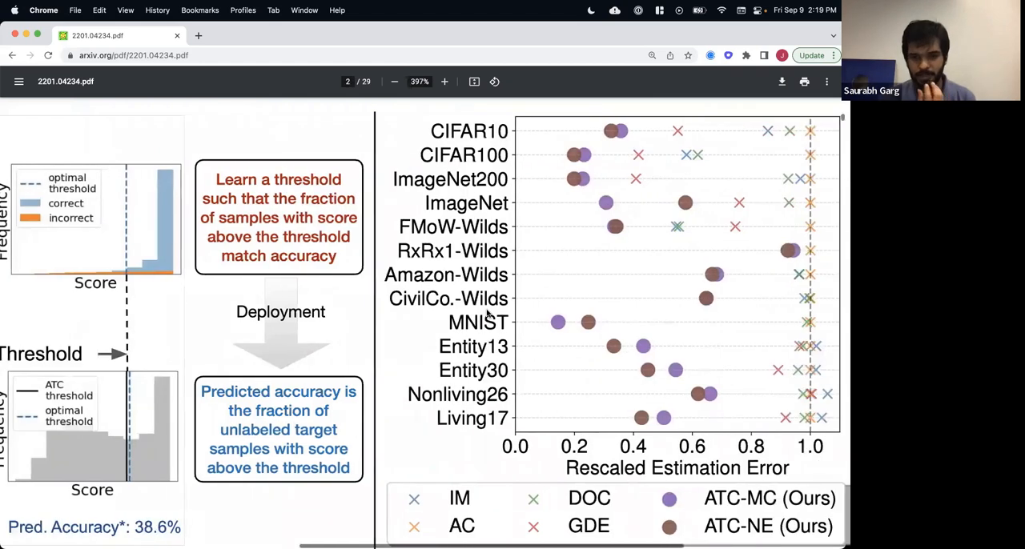
pyautogui.click(394, 80)
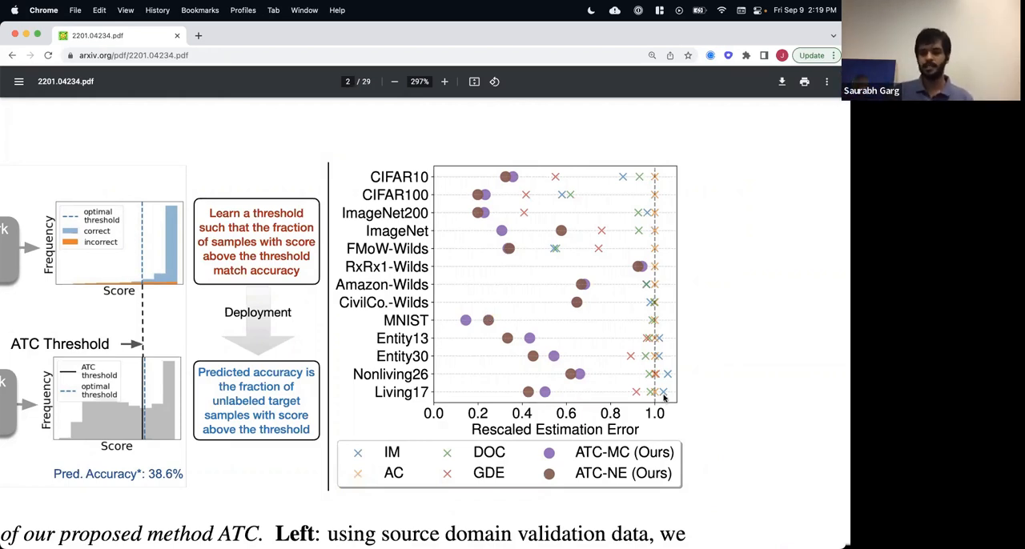
pyautogui.moveTo(535, 338)
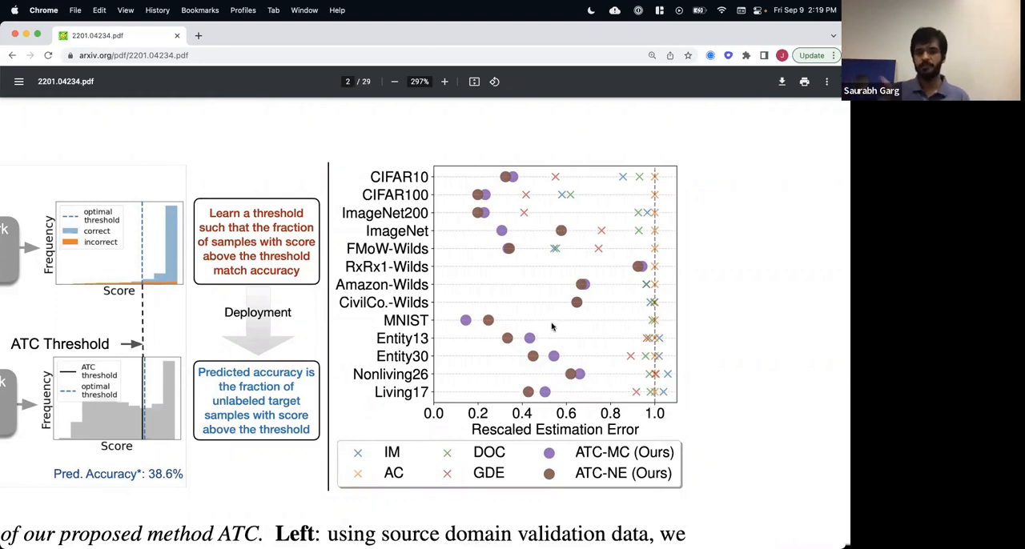
pyautogui.moveTo(603, 313)
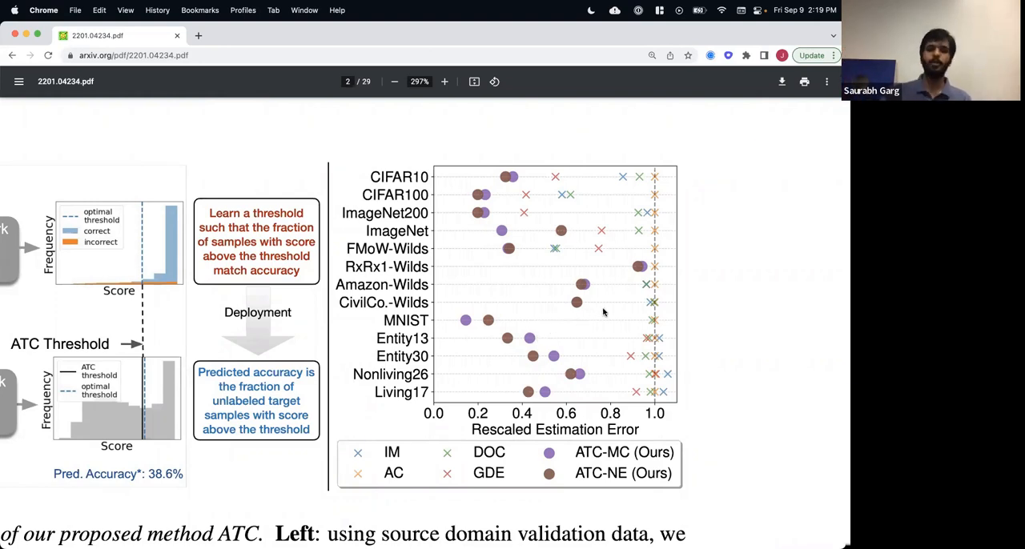
pyautogui.moveTo(663, 373)
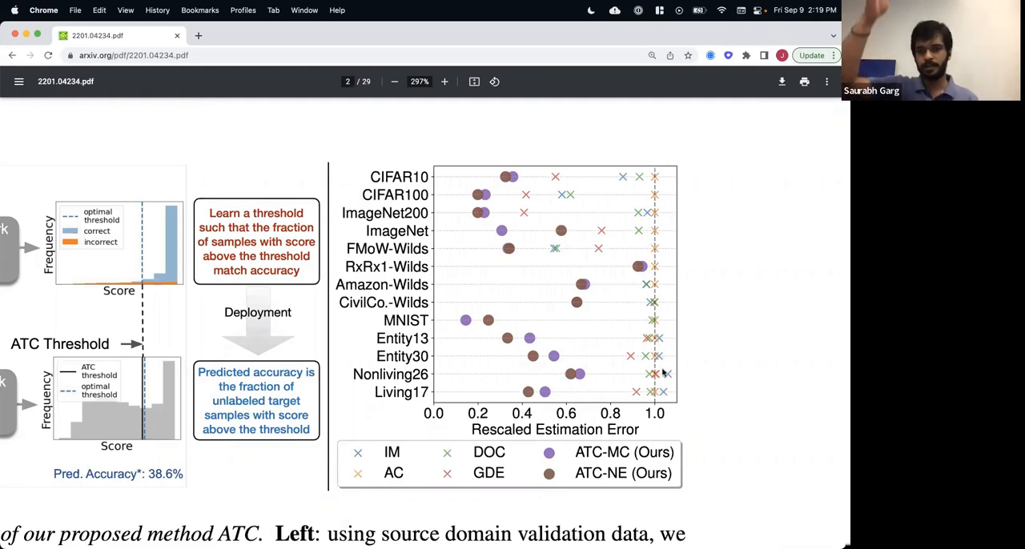
pyautogui.scroll(-3)
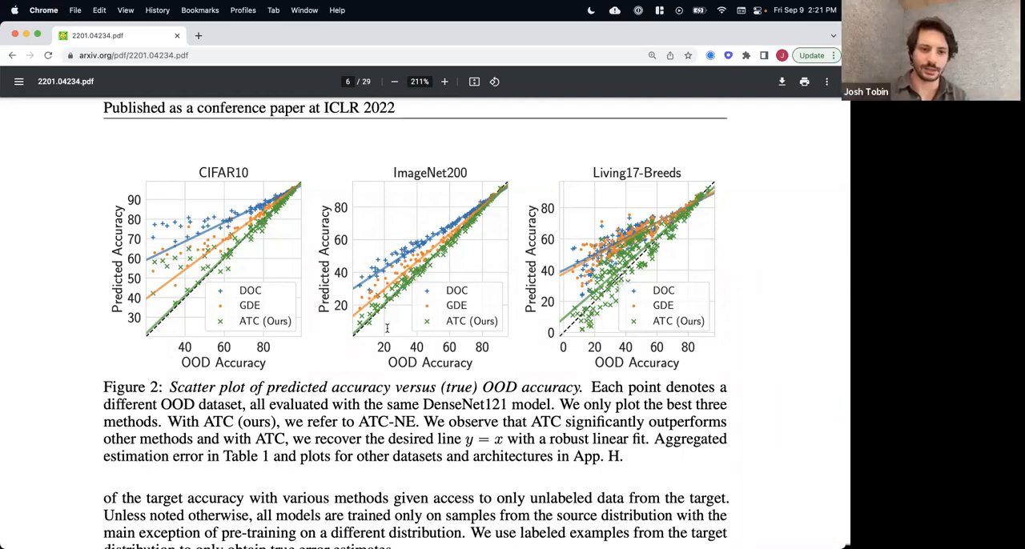
pyautogui.moveTo(224, 282)
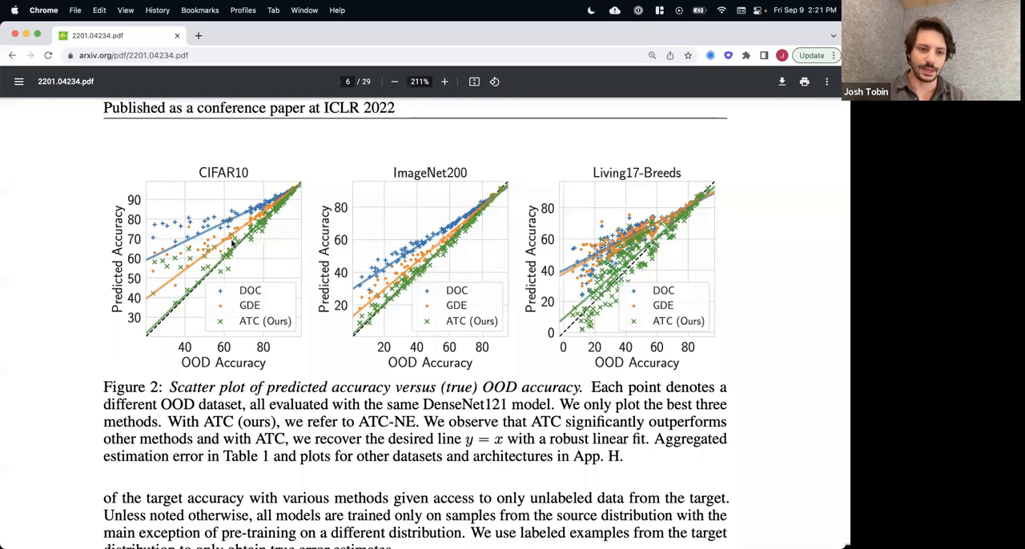
pyautogui.moveTo(189, 296)
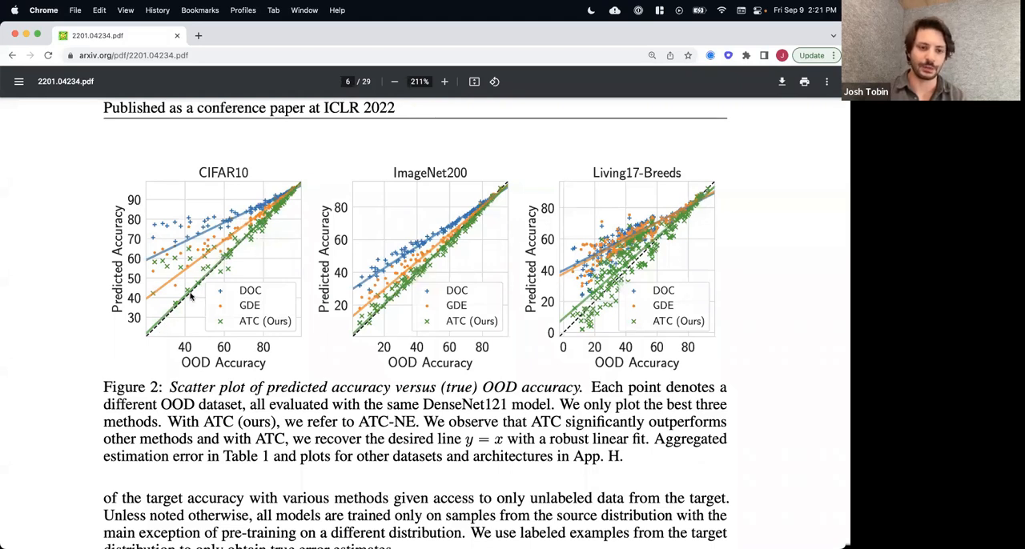
pyautogui.moveTo(145, 338)
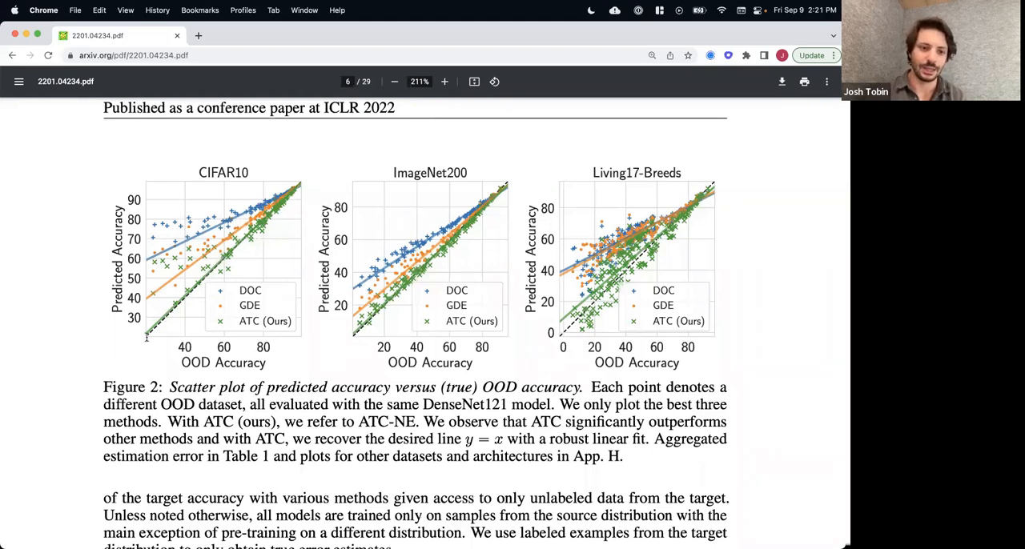
pyautogui.moveTo(266, 214)
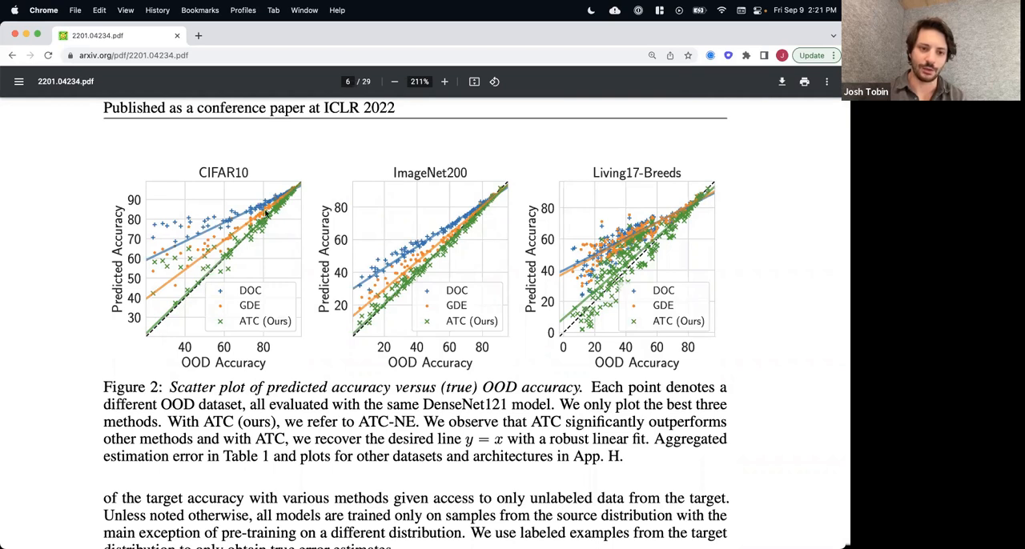
pyautogui.moveTo(249, 234)
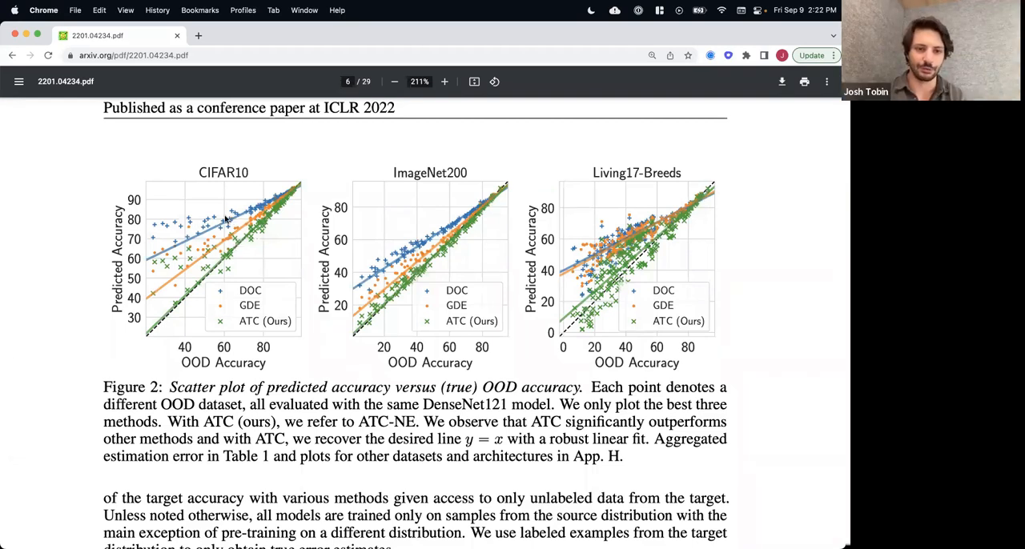
pyautogui.moveTo(202, 230)
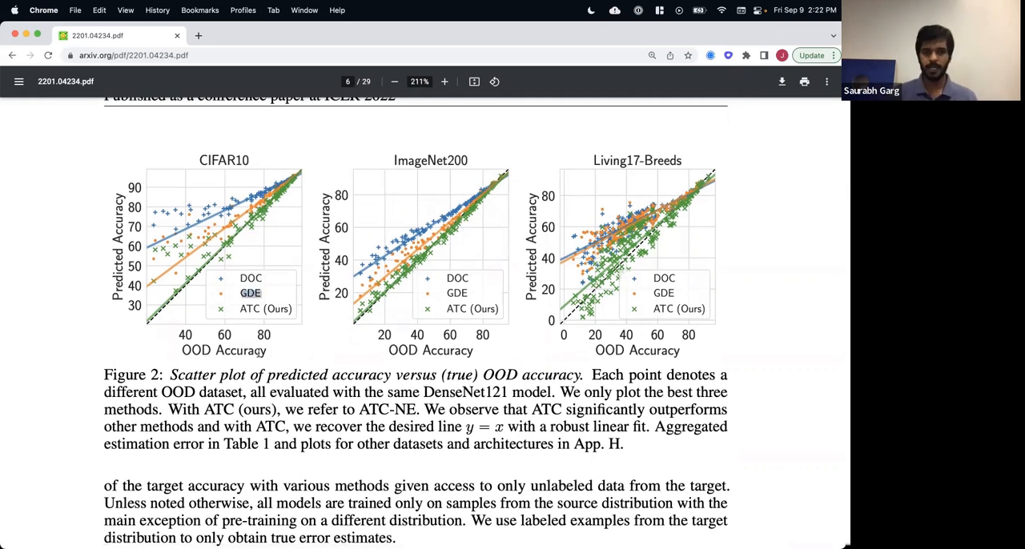
pyautogui.moveTo(256, 362)
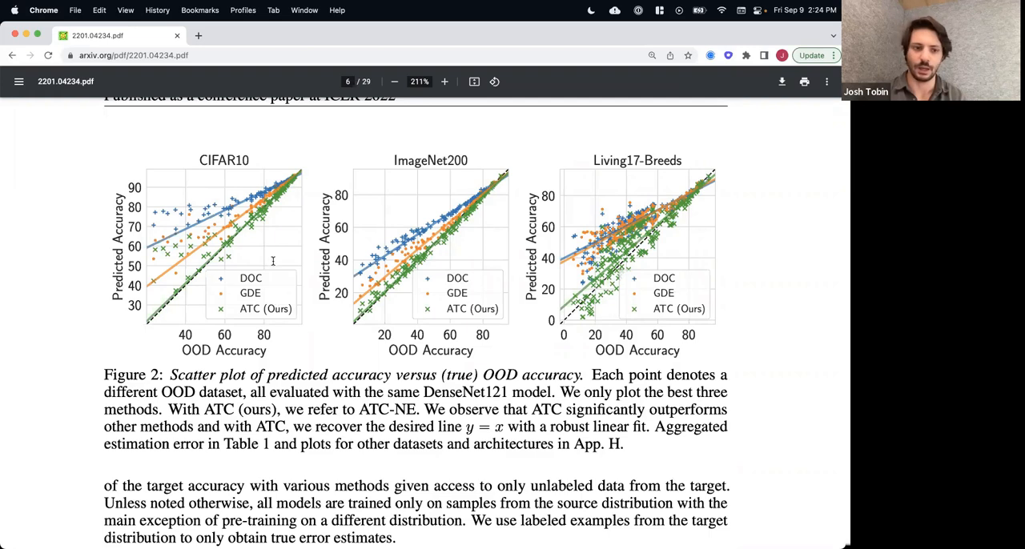
# Step: Scroll down to page 6 showing Figure 2's scatter plots of predicted versus true OOD accuracy
pyautogui.scroll(-3)
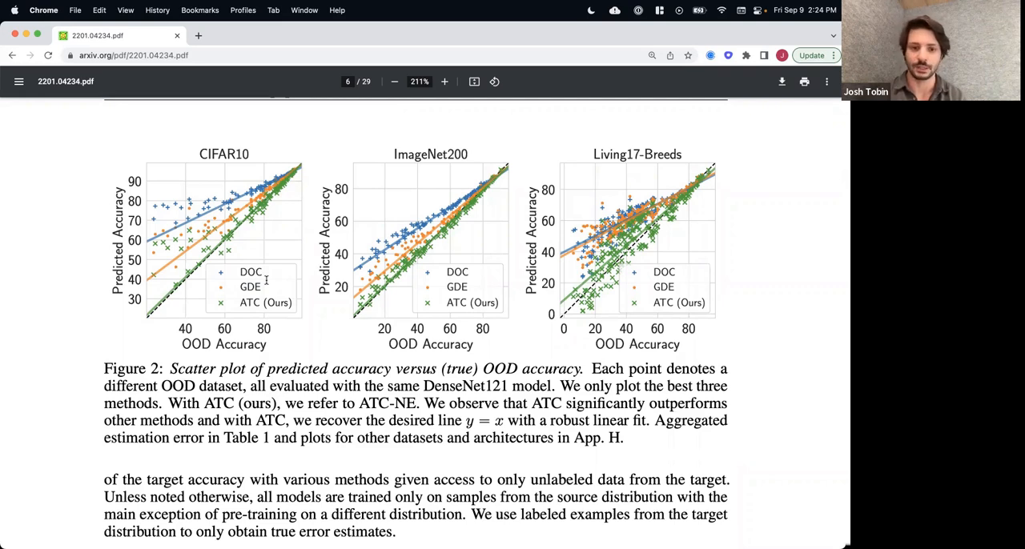
# Step: Scroll past Figure 2 to the page 7 table of IM, AC, DOC, GDE and ATC estimation errors
pyautogui.scroll(-3)
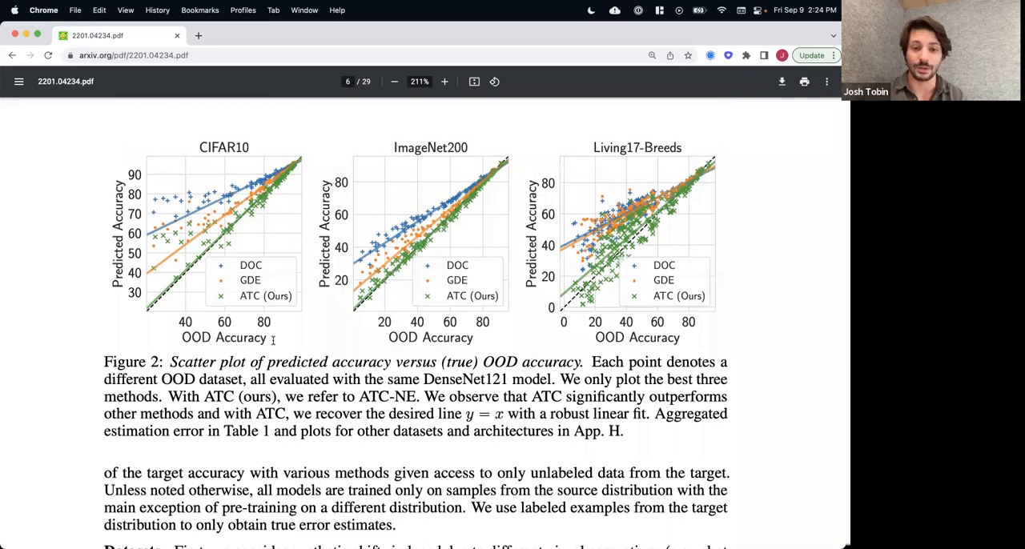
pyautogui.scroll(-3)
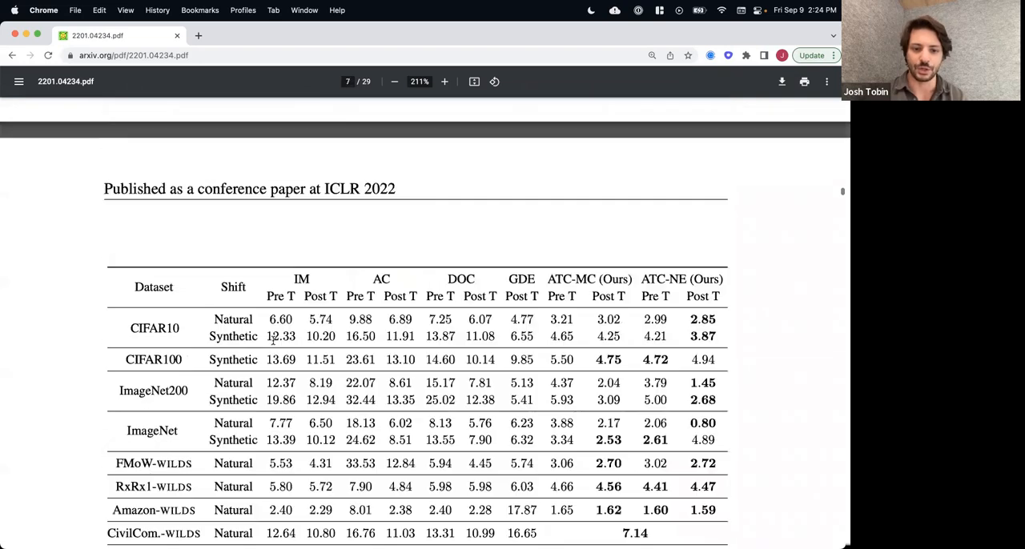
# Step: Scroll the PDF toward page 5 where Corollary 1 is stated
pyautogui.scroll(-3)
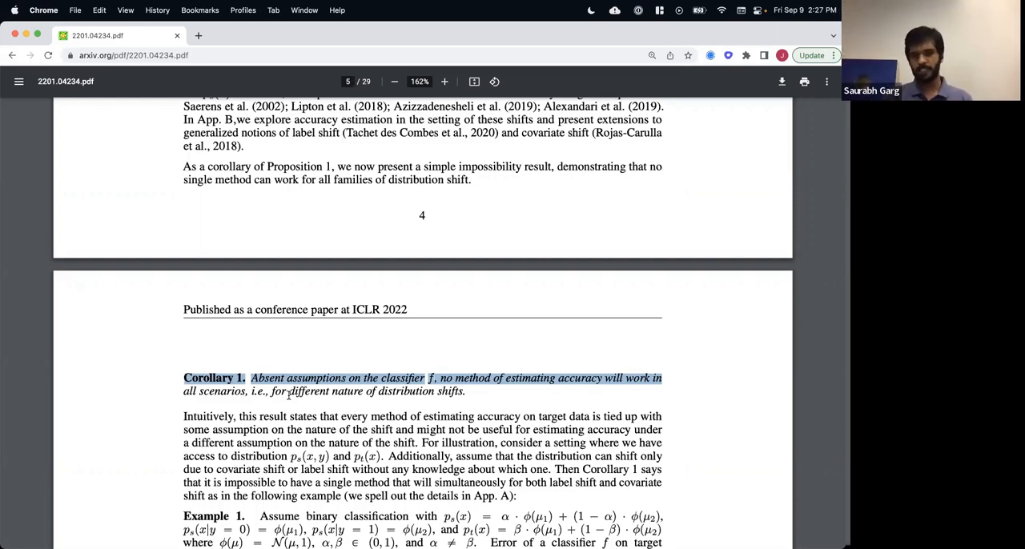
# Step: Deselect Corollary 1 and scroll down to page 8's Section 6 heading, Investigating ATC on Toy Model
pyautogui.click(285, 433)
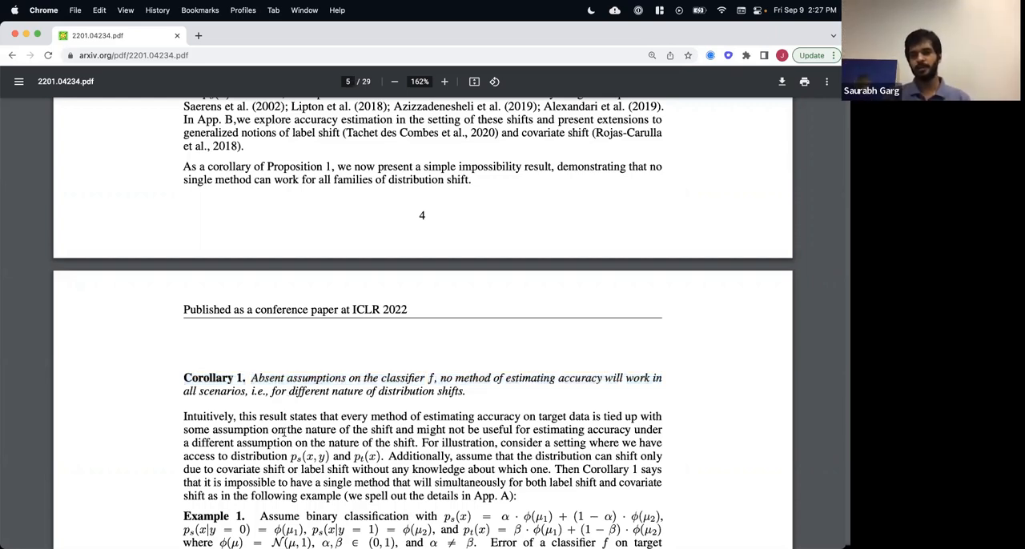
pyautogui.scroll(-3)
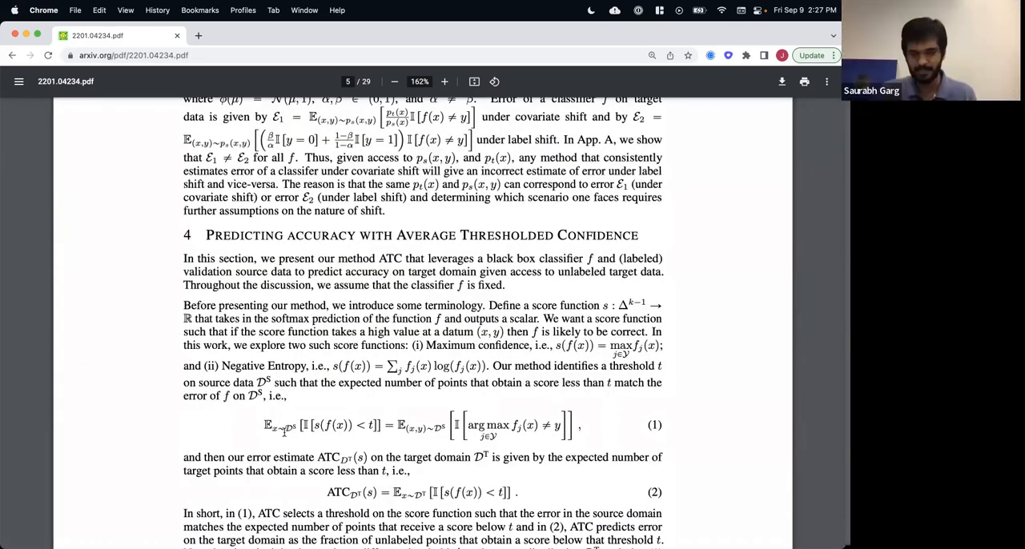
pyautogui.scroll(-3)
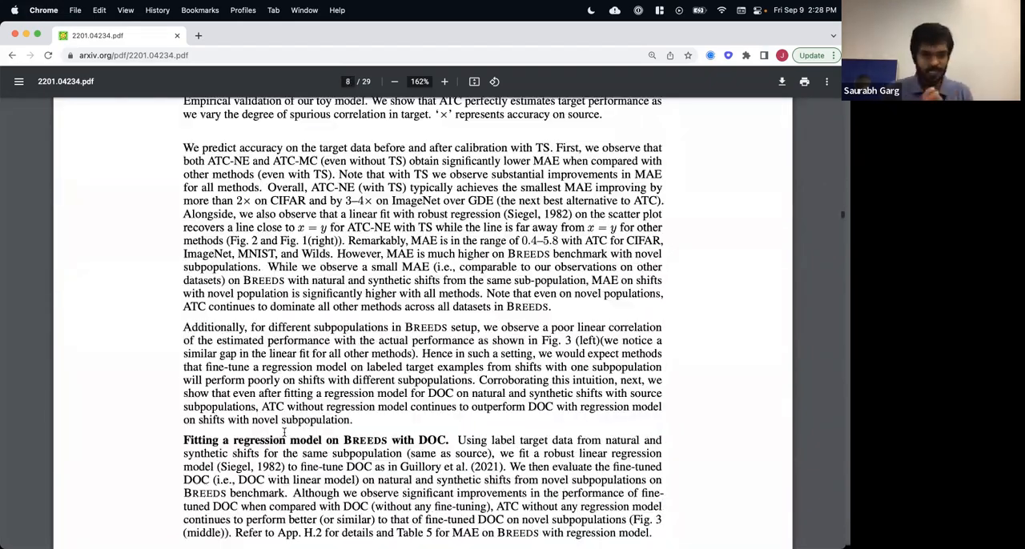
pyautogui.scroll(-3)
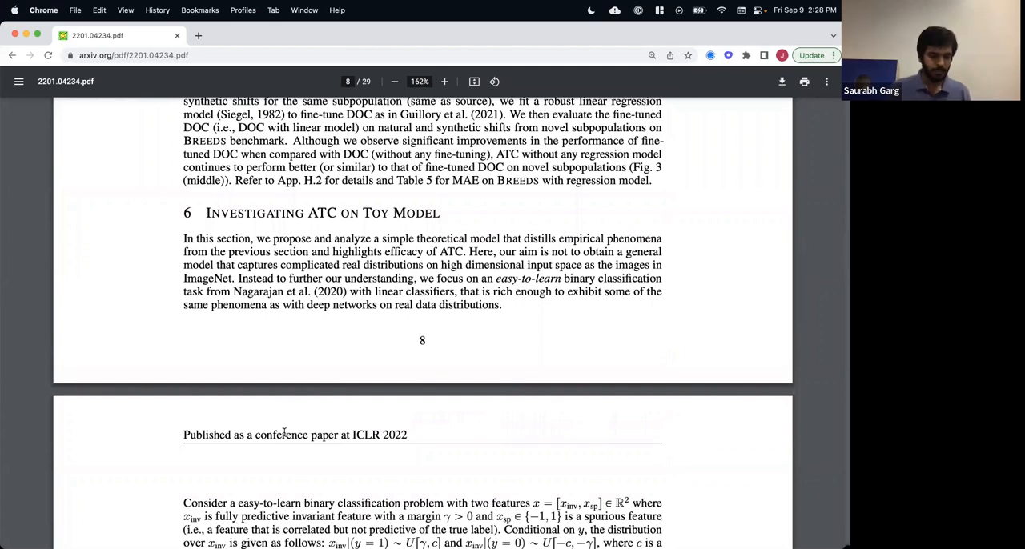
# Step: Scroll from the Section 6 introduction to the toy model problem setup at the top of page 9
pyautogui.scroll(-3)
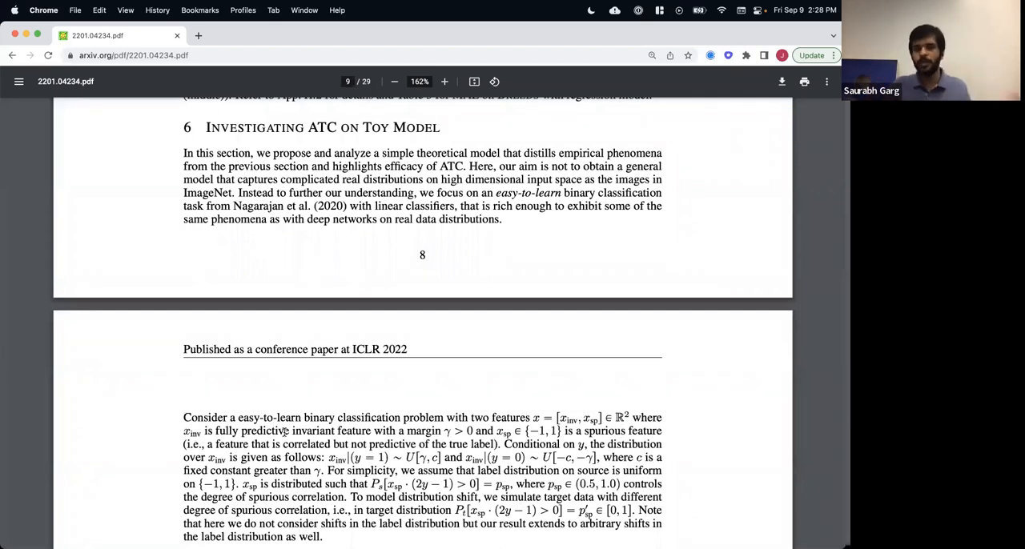
pyautogui.scroll(-3)
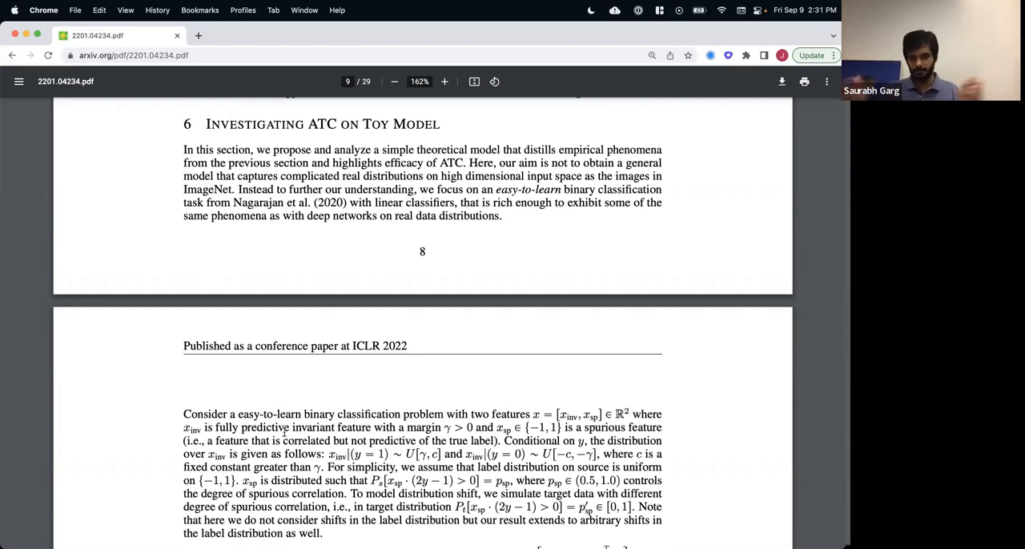
pyautogui.scroll(-3)
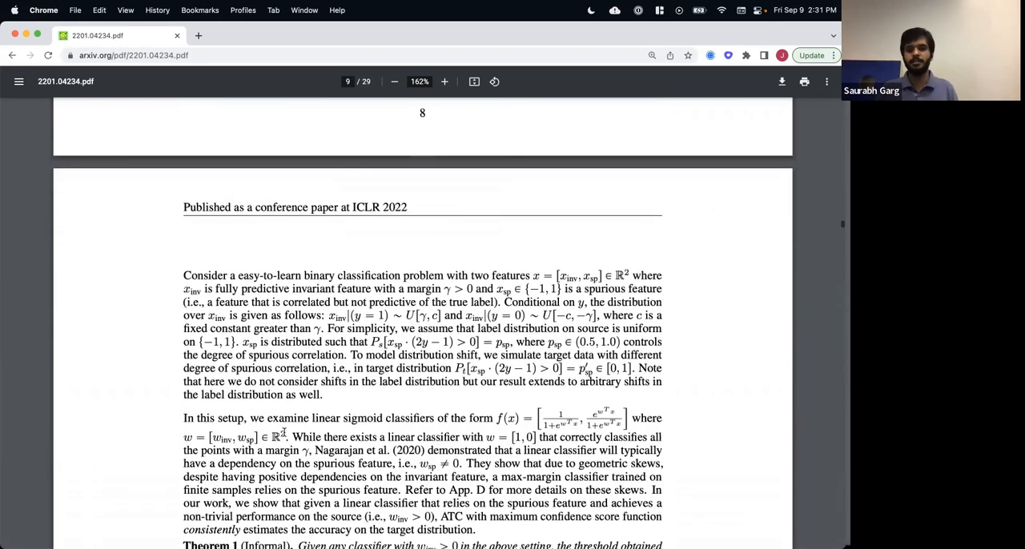
# Step: Scroll past Theorem 1 and the toy model results to Section 7, Conclusion and Future Work, on pages 9-10
pyautogui.scroll(-3)
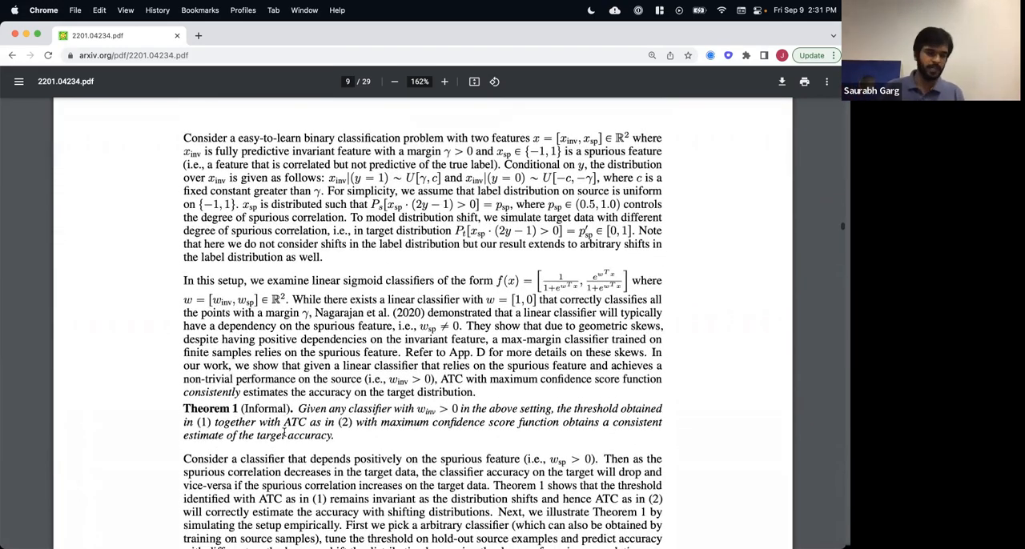
pyautogui.scroll(-3)
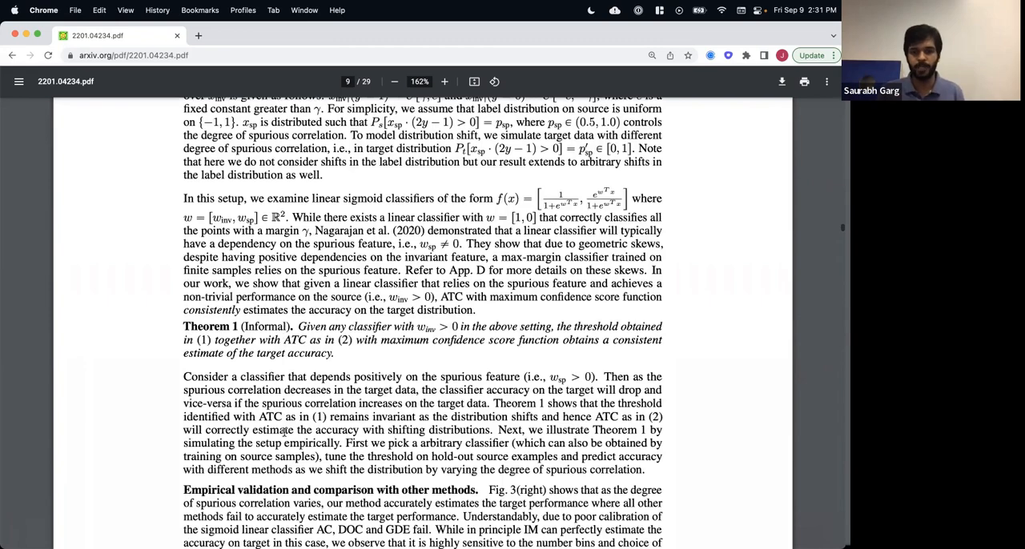
pyautogui.scroll(-3)
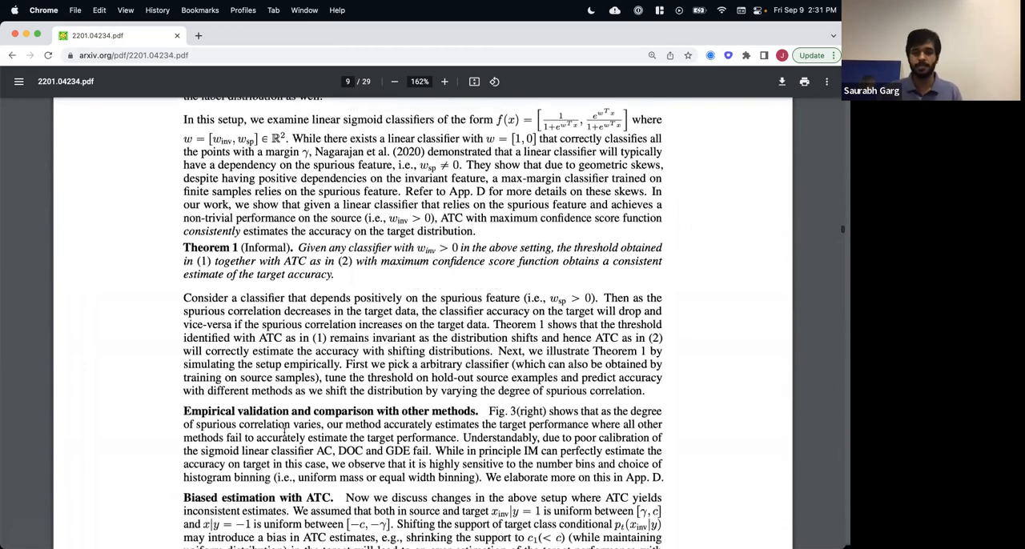
pyautogui.scroll(-3)
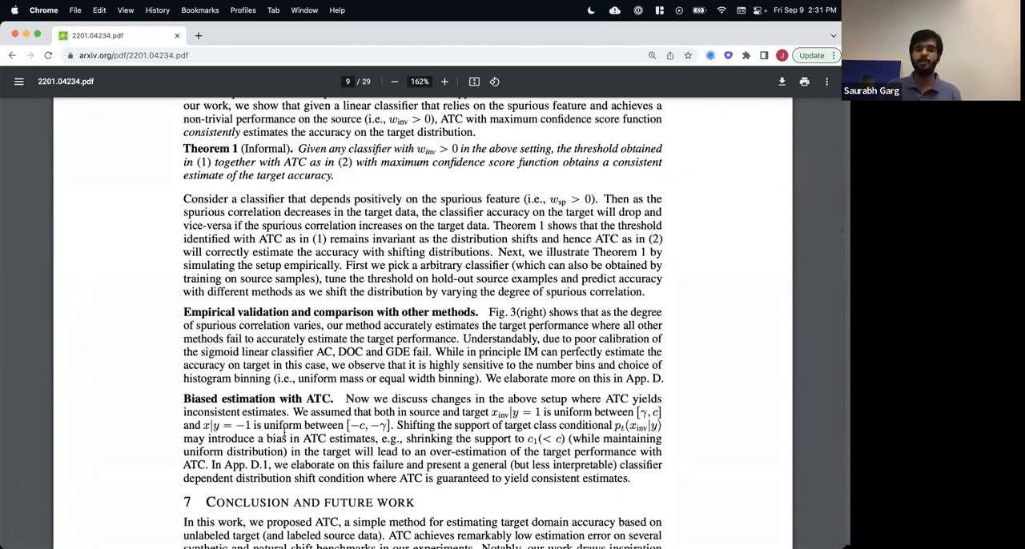
pyautogui.scroll(-3)
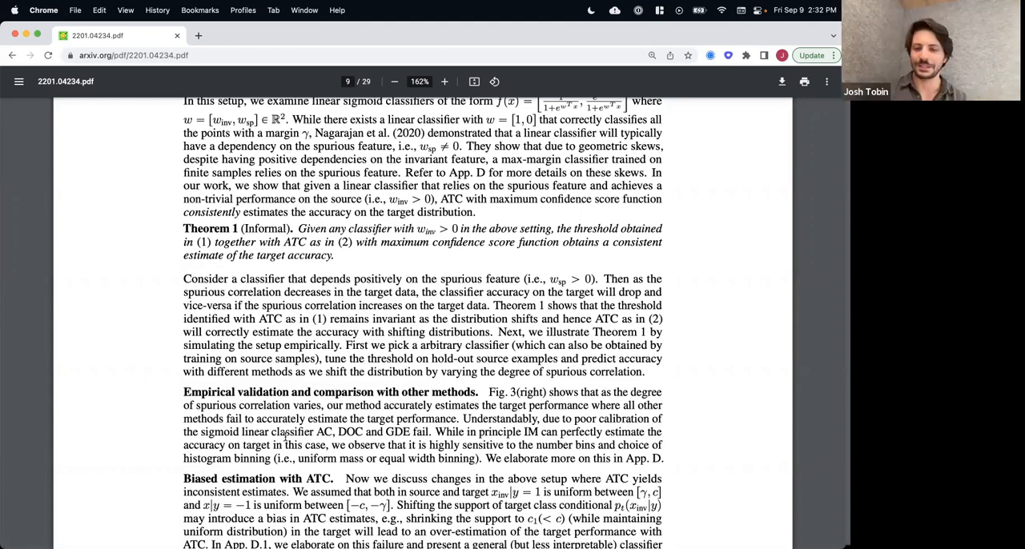
pyautogui.scroll(-3)
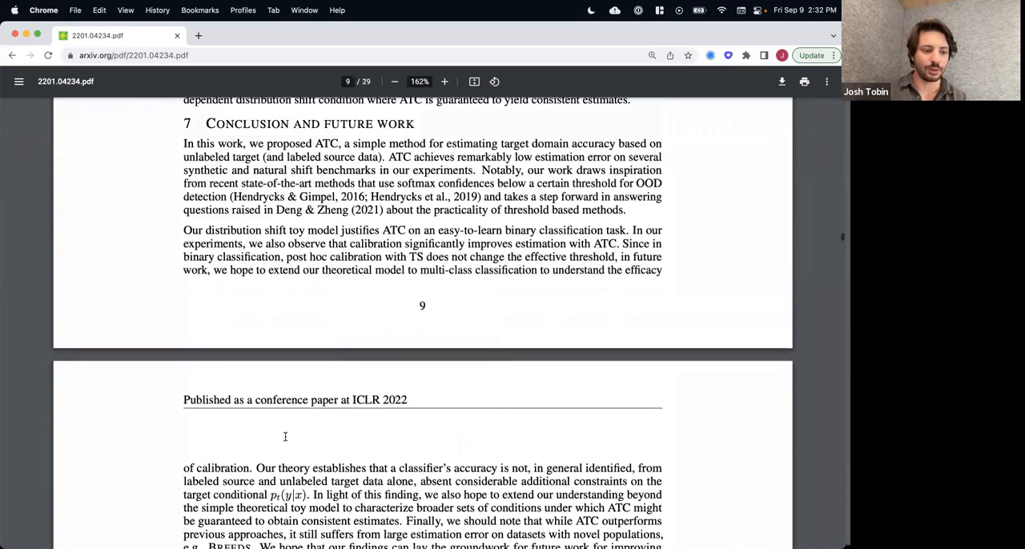